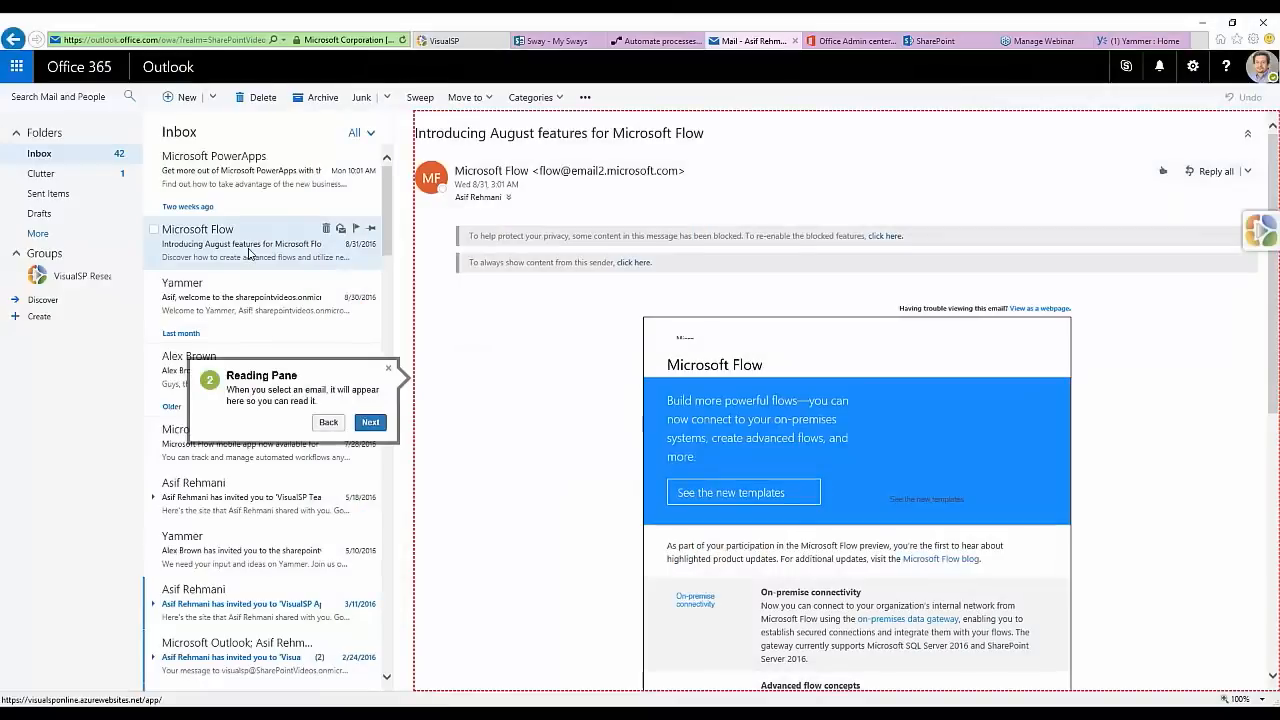
Advance the Outlook tour past the Reading Pane and Mail Actions bubbles.
{"action": "left_click", "coordinate": [370, 420]}
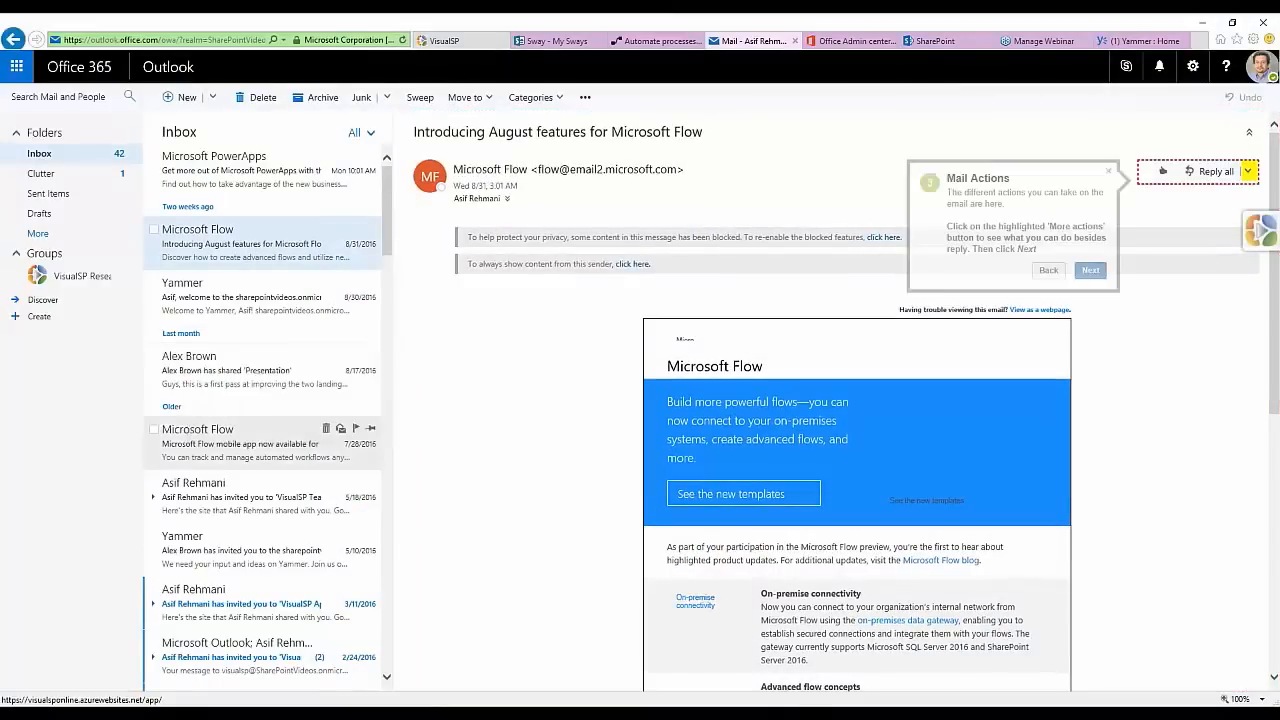
{"action": "left_click", "coordinate": [1090, 270]}
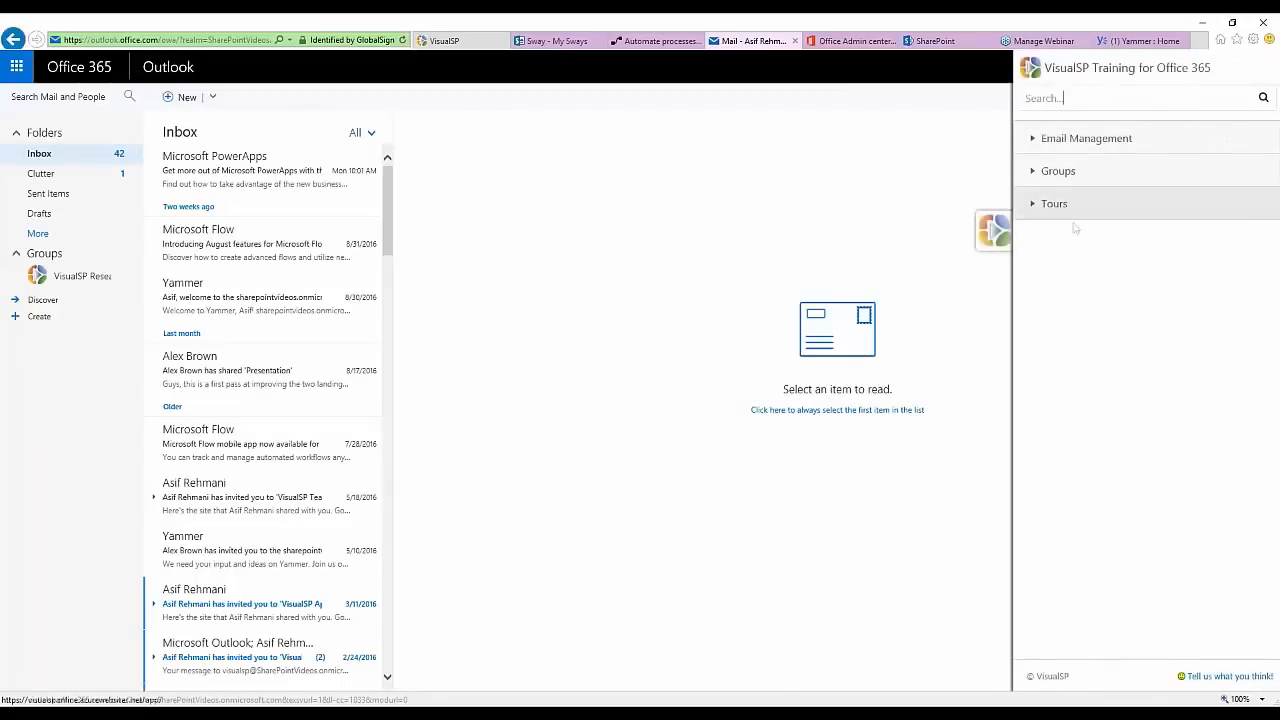
Expand Tours in the VisualSP sidebar and select Home Page Tour.
{"action": "left_click", "coordinate": [1054, 204]}
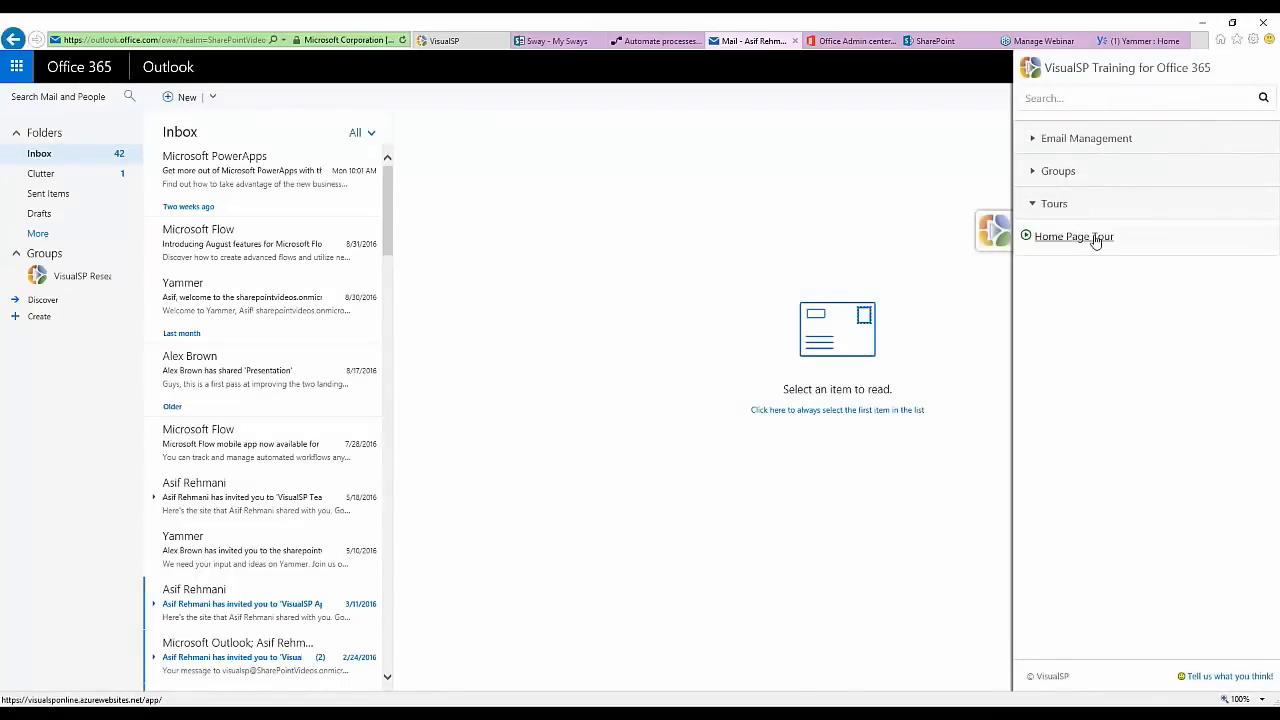
{"action": "left_click", "coordinate": [1072, 236]}
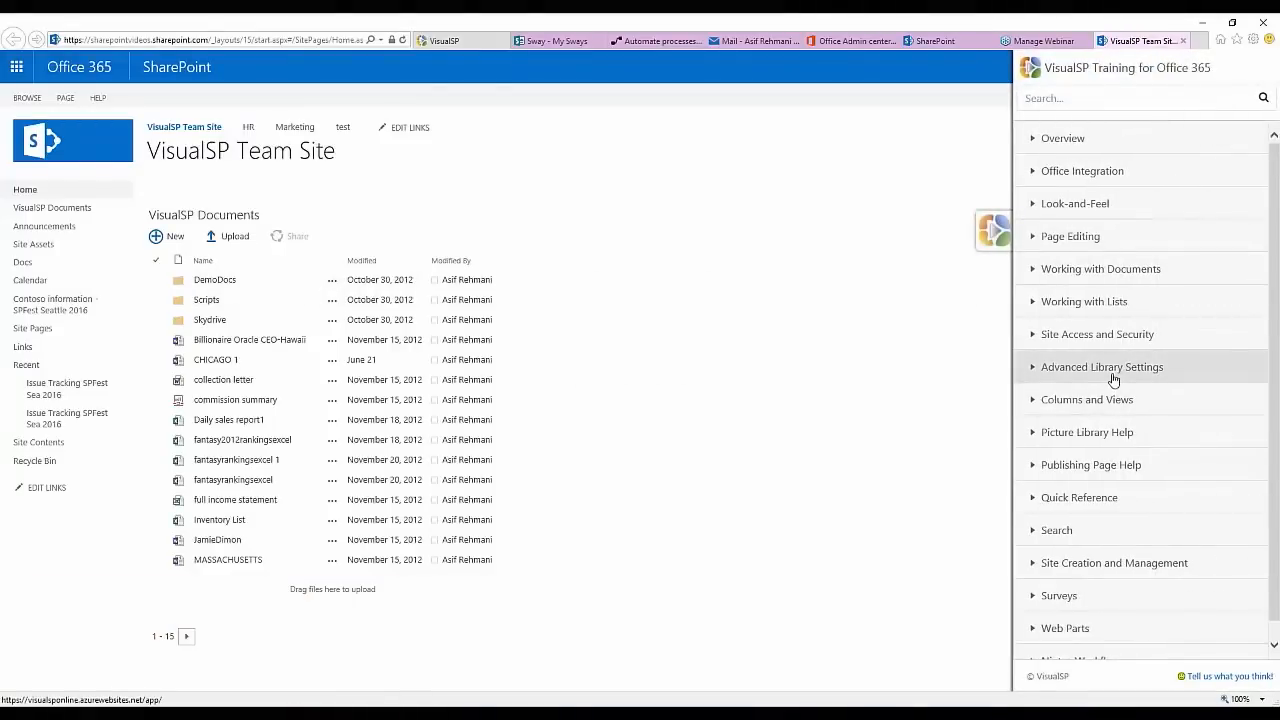
Expand Office Integration and choose 'Participate in a discussion via Outlook'.
{"action": "scroll", "scroll_direction": "down", "scroll_amount": 3}
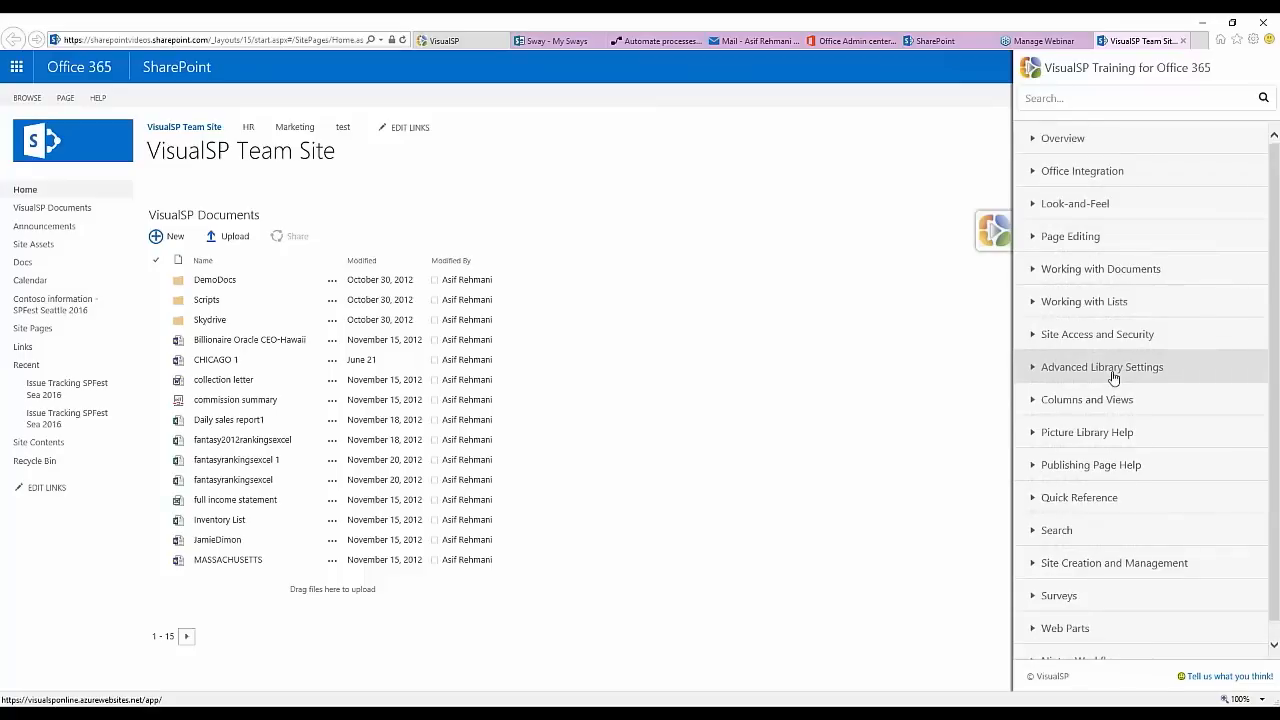
{"action": "left_click", "coordinate": [1082, 170]}
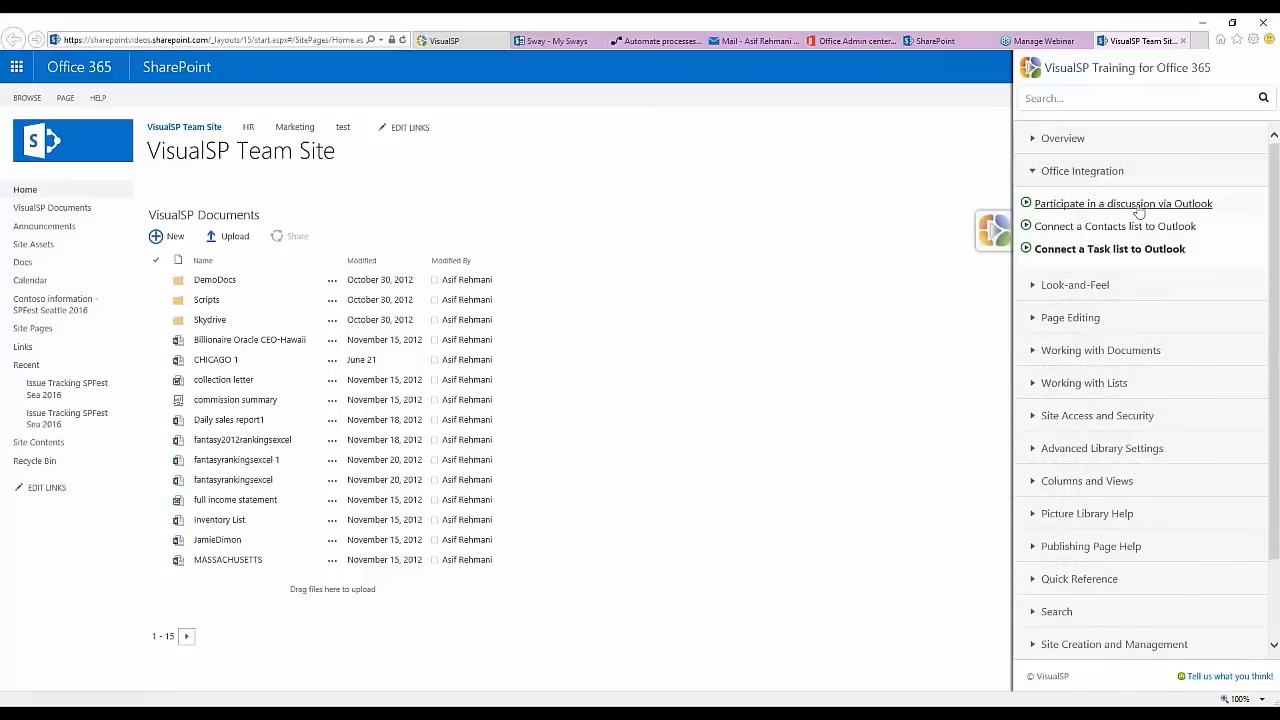
{"action": "left_click", "coordinate": [1122, 204]}
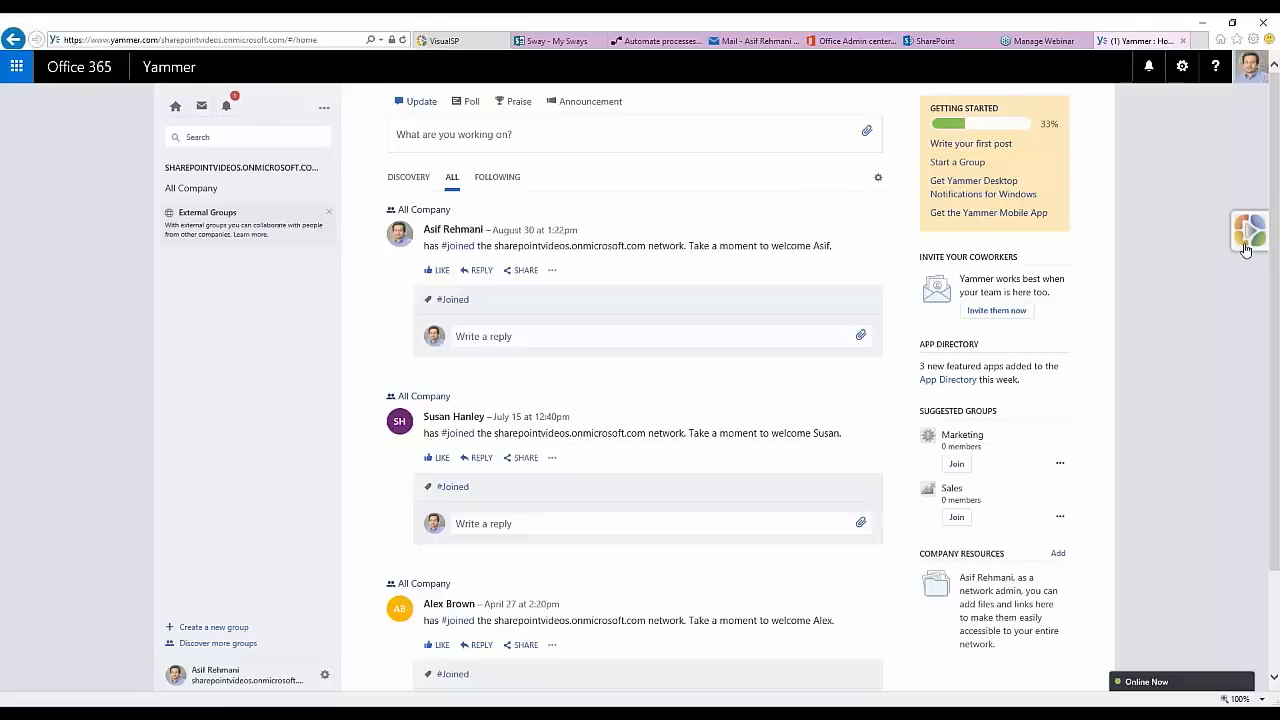
Show the VisualSP sidebar in Yammer and expand the Groups help topics.
{"action": "left_click", "coordinate": [1248, 236]}
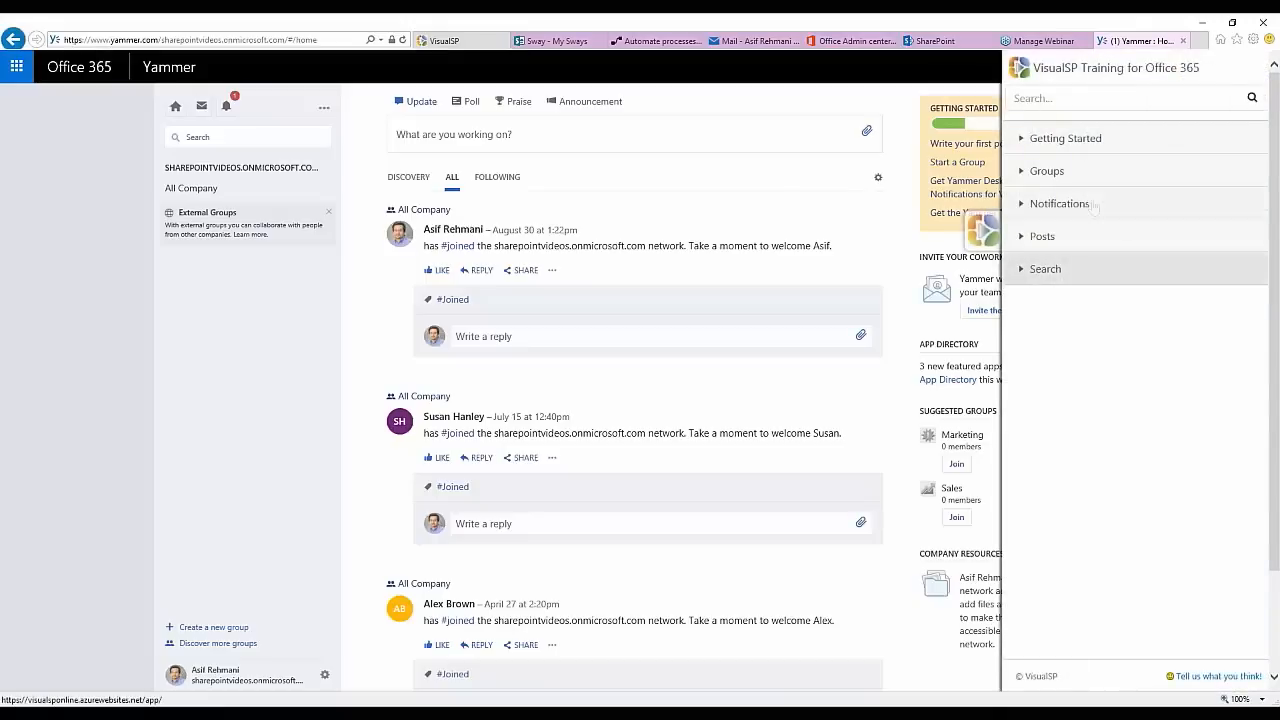
{"action": "mouse_move", "coordinate": [1080, 164]}
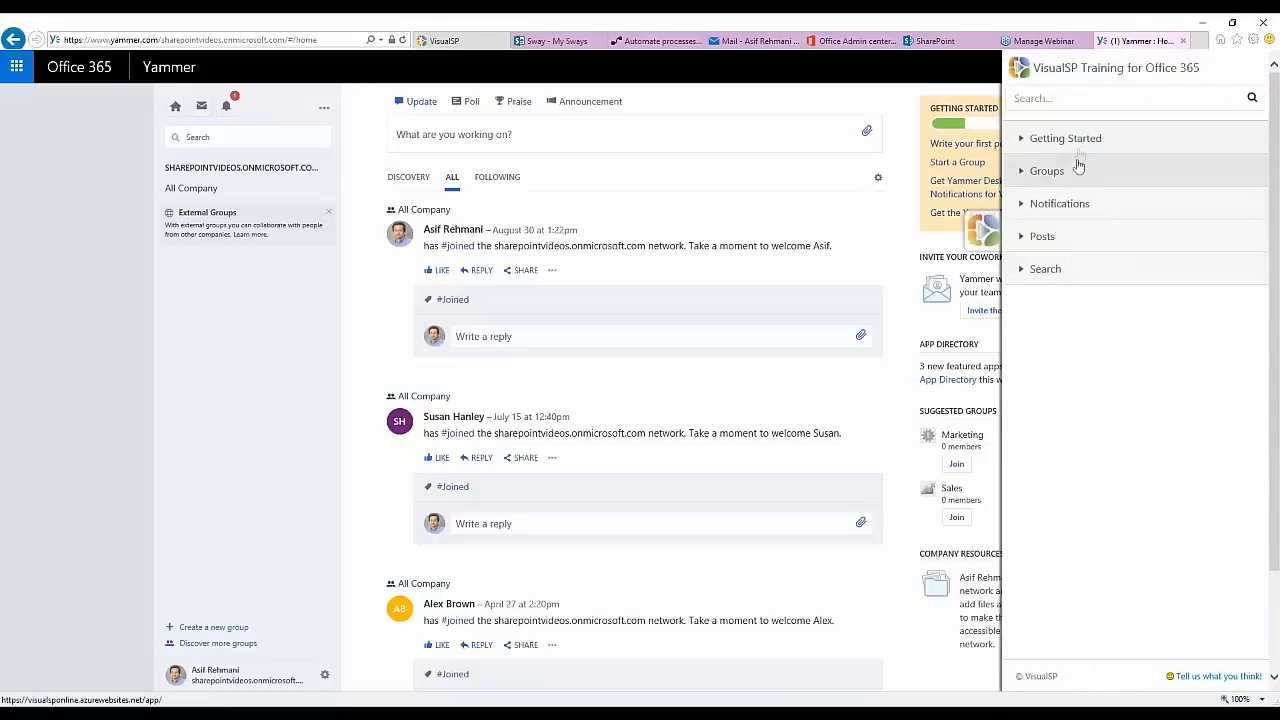
{"action": "left_click", "coordinate": [1048, 170]}
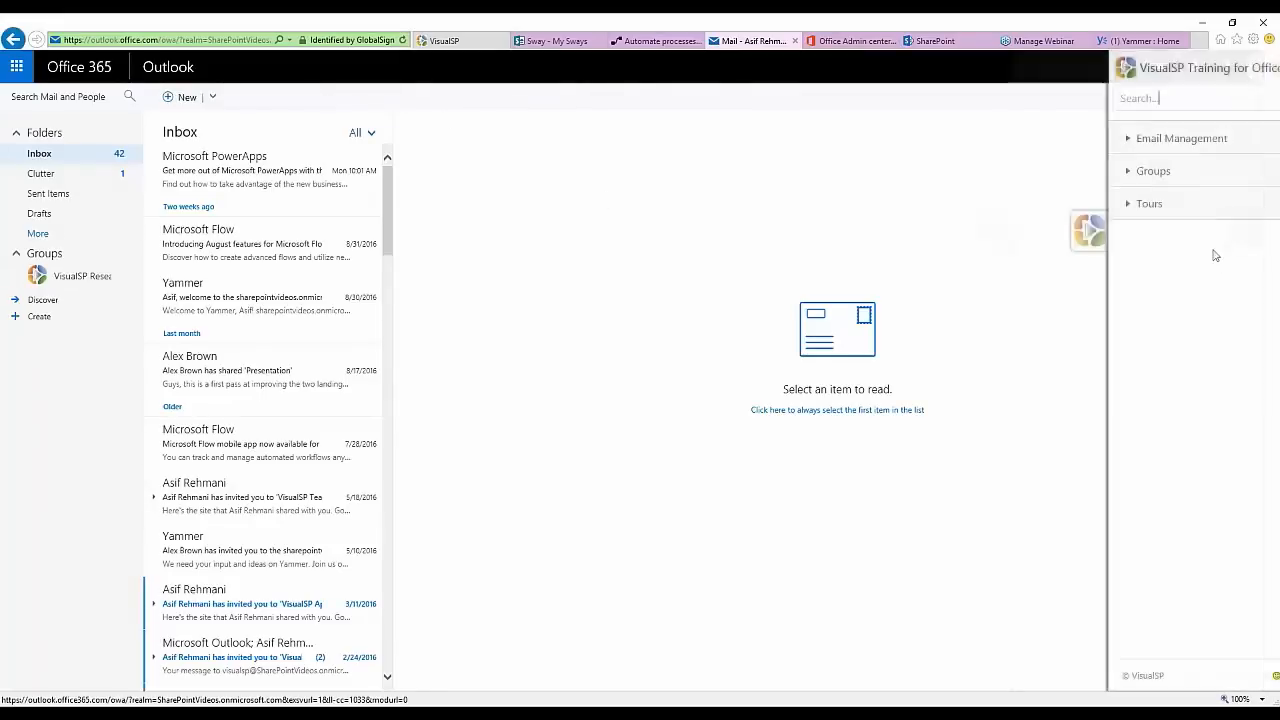
Start the Home Page Tour from the Tours list, beginning at the mail list step.
{"action": "left_click", "coordinate": [1148, 204]}
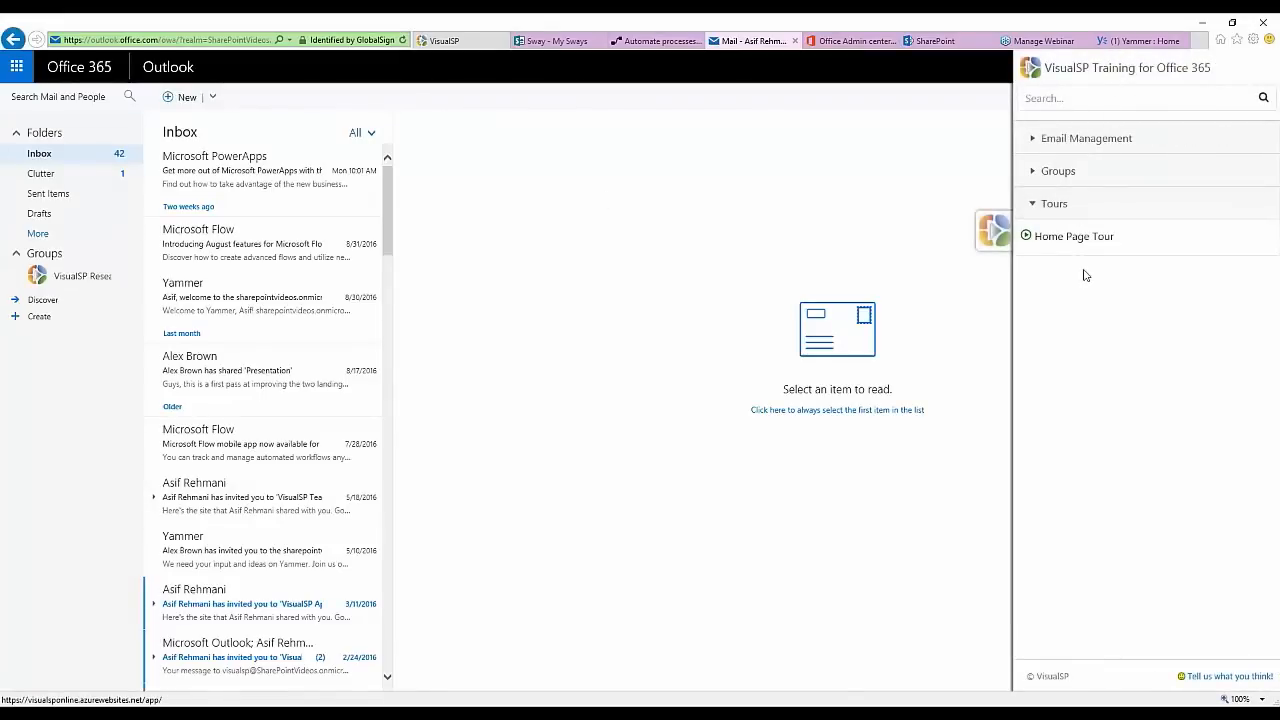
{"action": "left_click", "coordinate": [1072, 236]}
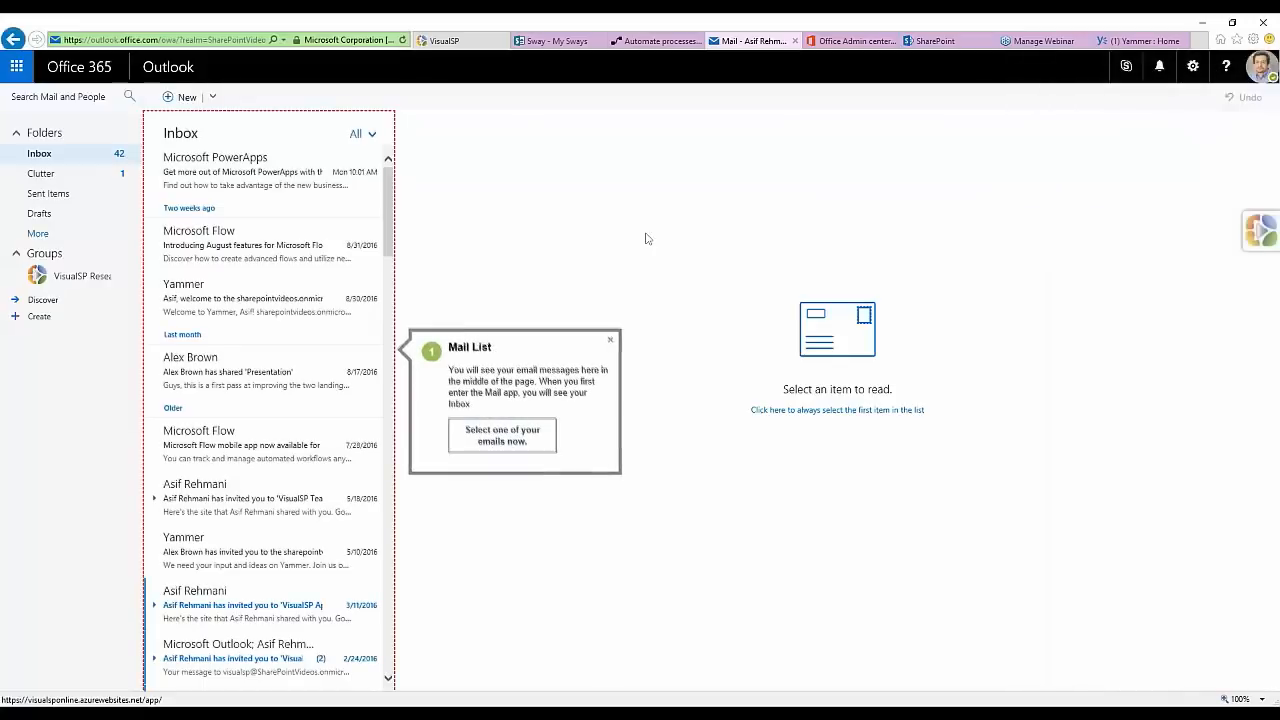